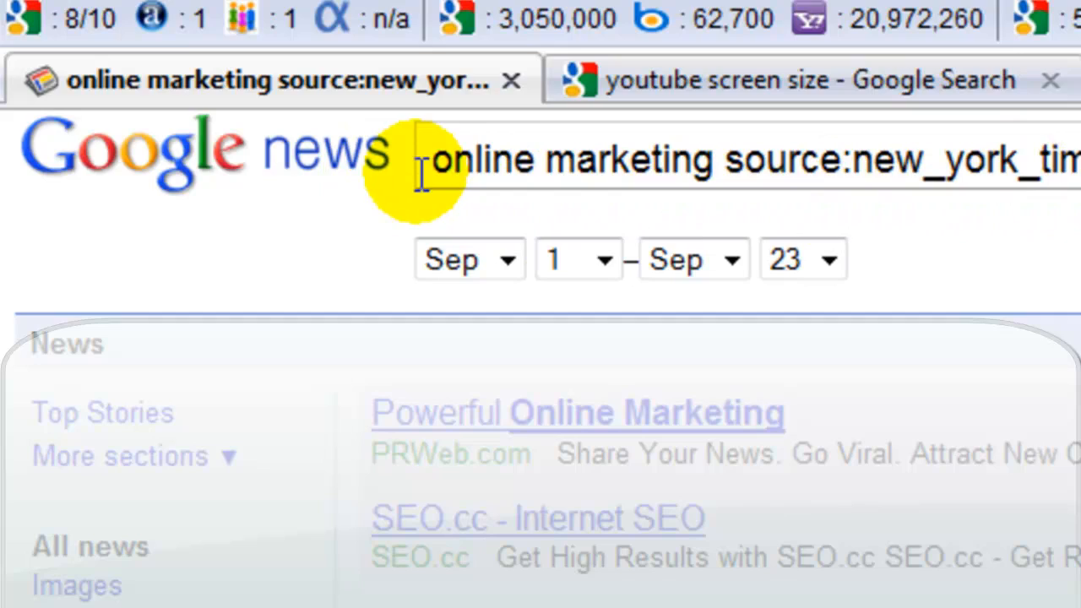
Scroll the New York Times online marketing results down to the bedbugs headline.
scroll("down", 3)
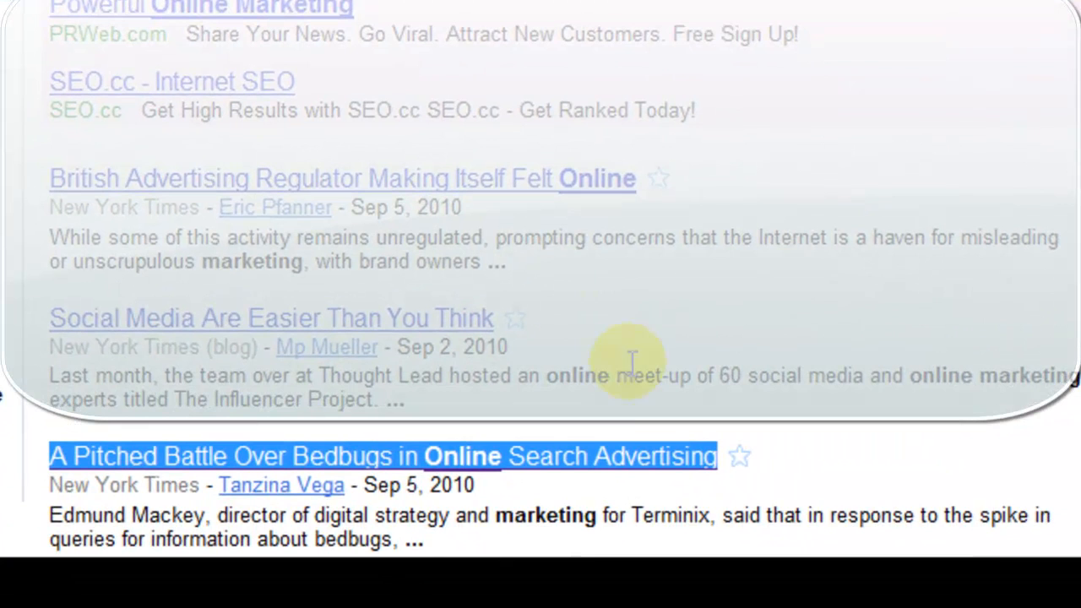
mouse_move(883, 514)
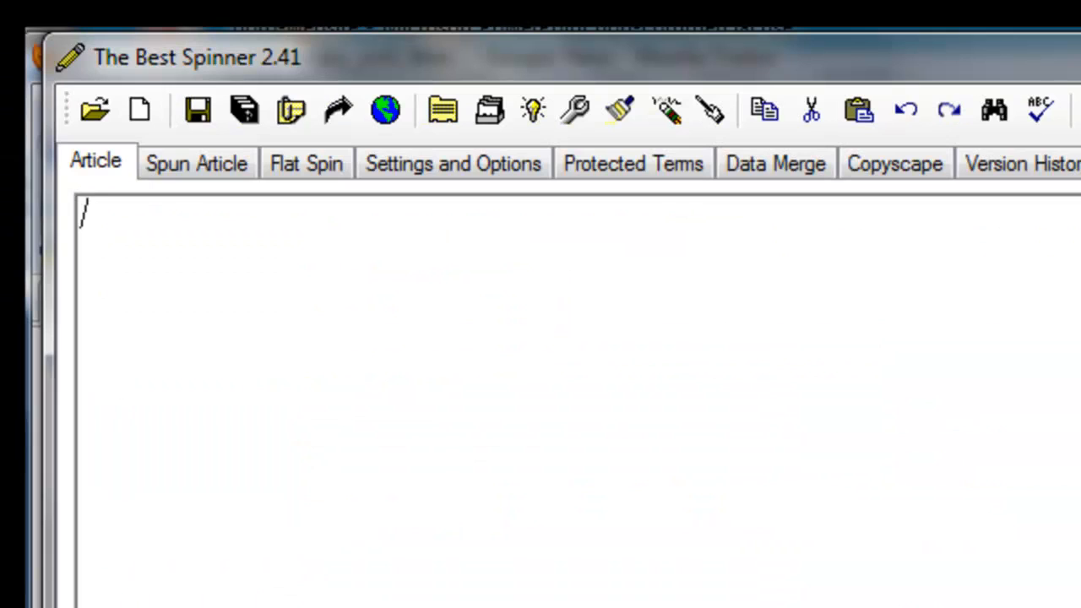
Enter 'A Pitched Battle Over Bedbugs in Online Search Advertising' and bring up alternatives for its opening A.
type("A Pitched Battle Over Bedbugs in Online Search Advertising")
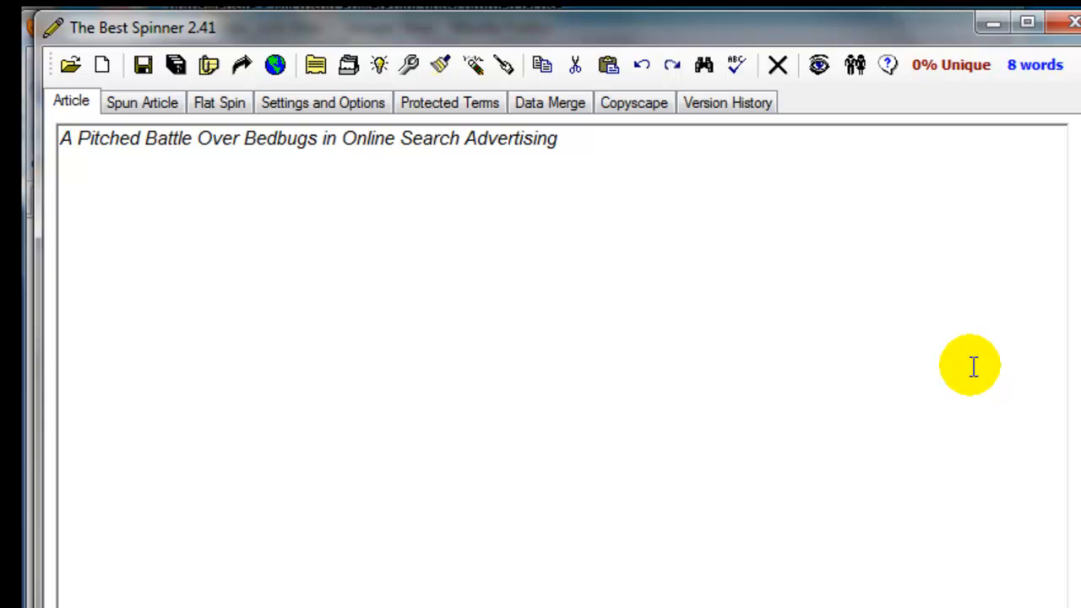
double_click(69, 138)
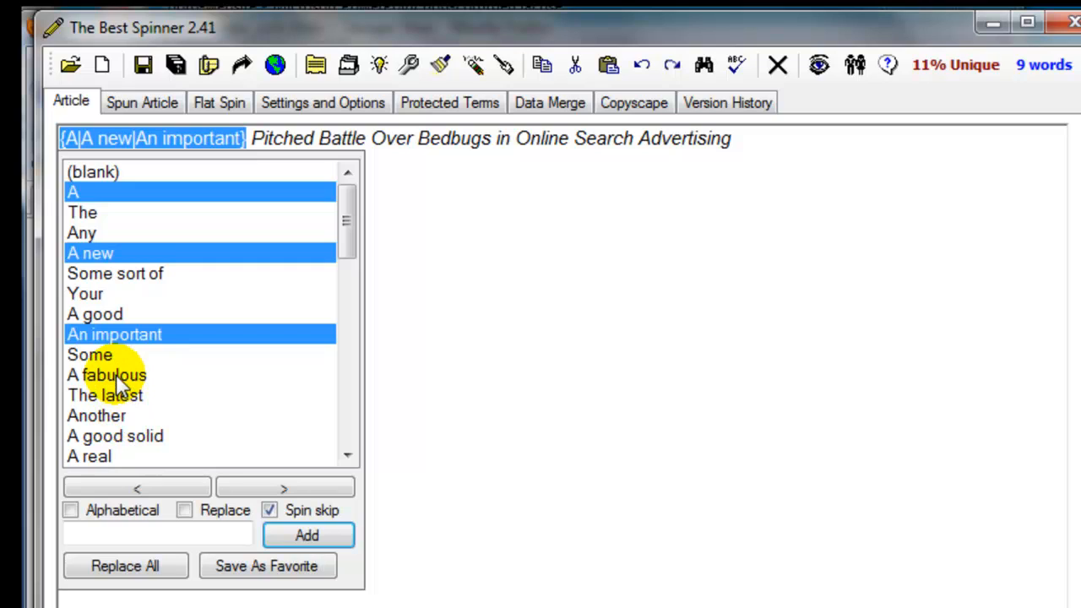
Include A real for the opening word and add Violent as an alternative to Pitched.
left_click(87, 456)
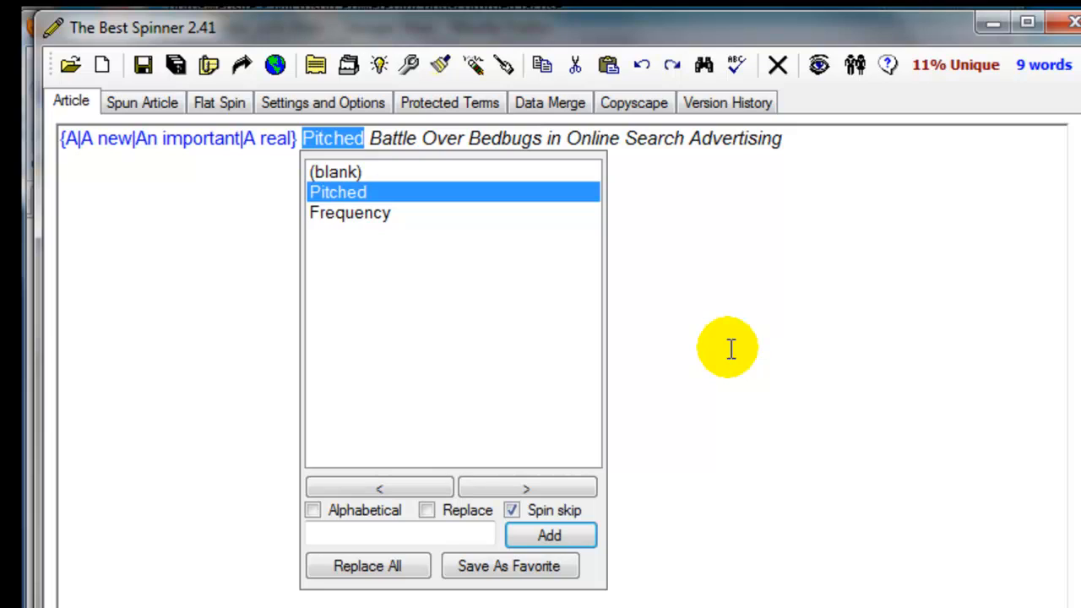
type("Violen")
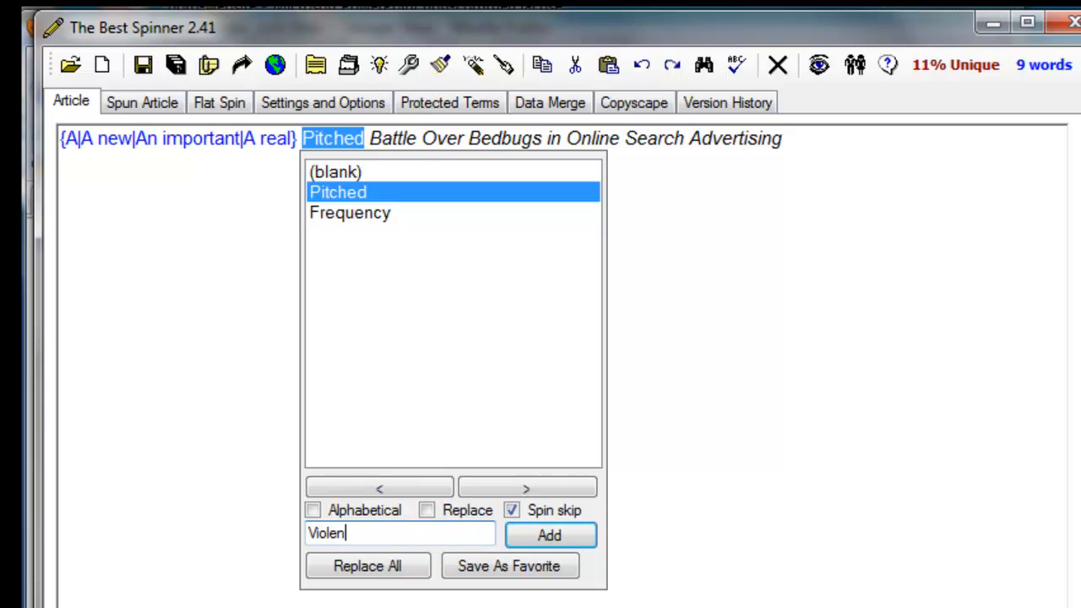
left_click(550, 534)
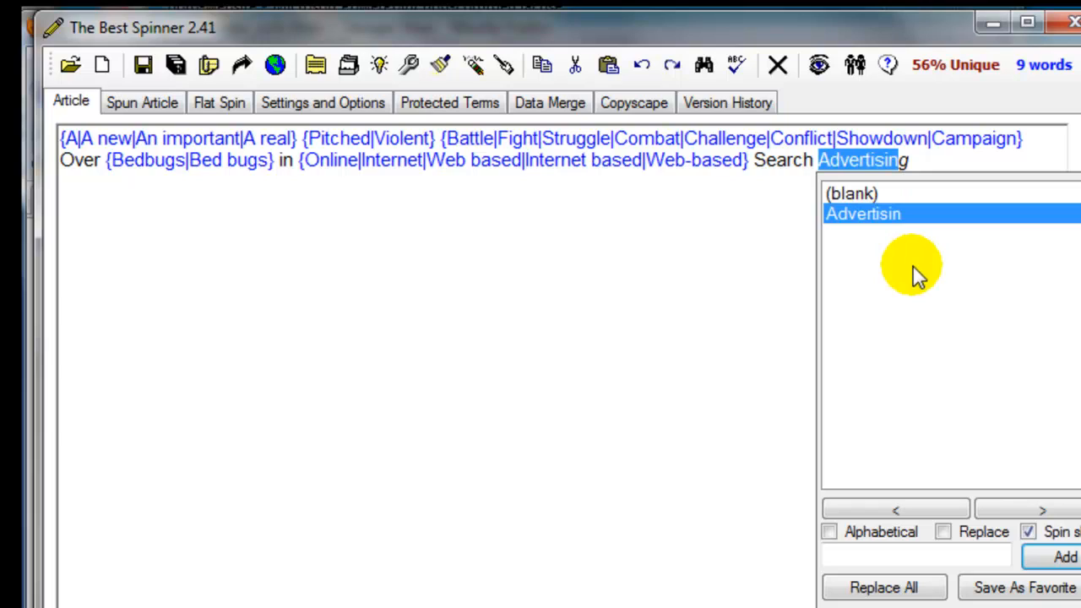
Add Marketing as an alternative to Advertising.
type("Marketing")
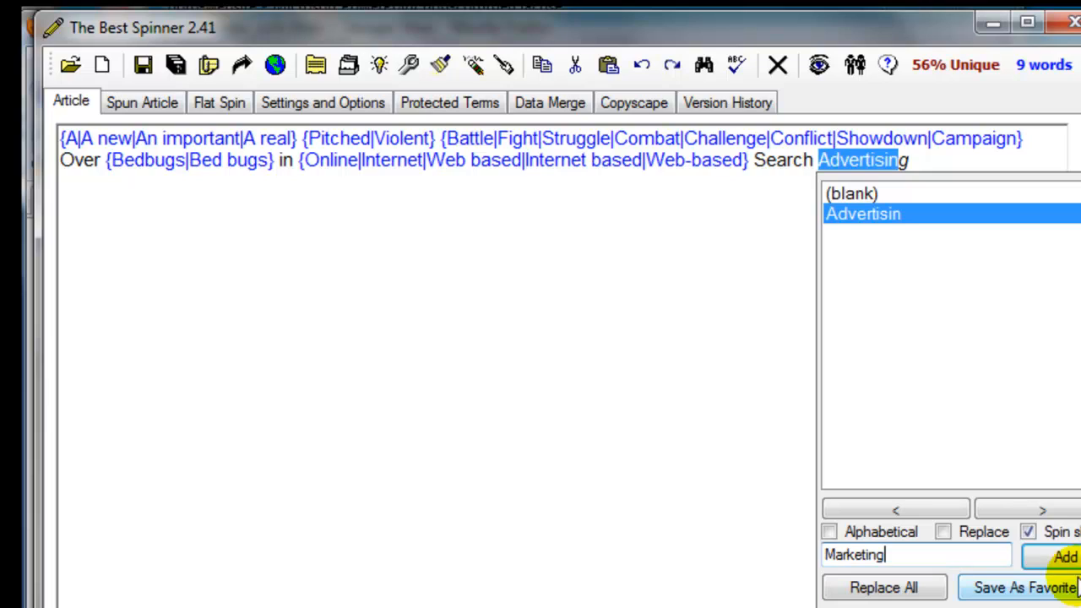
left_click(1065, 556)
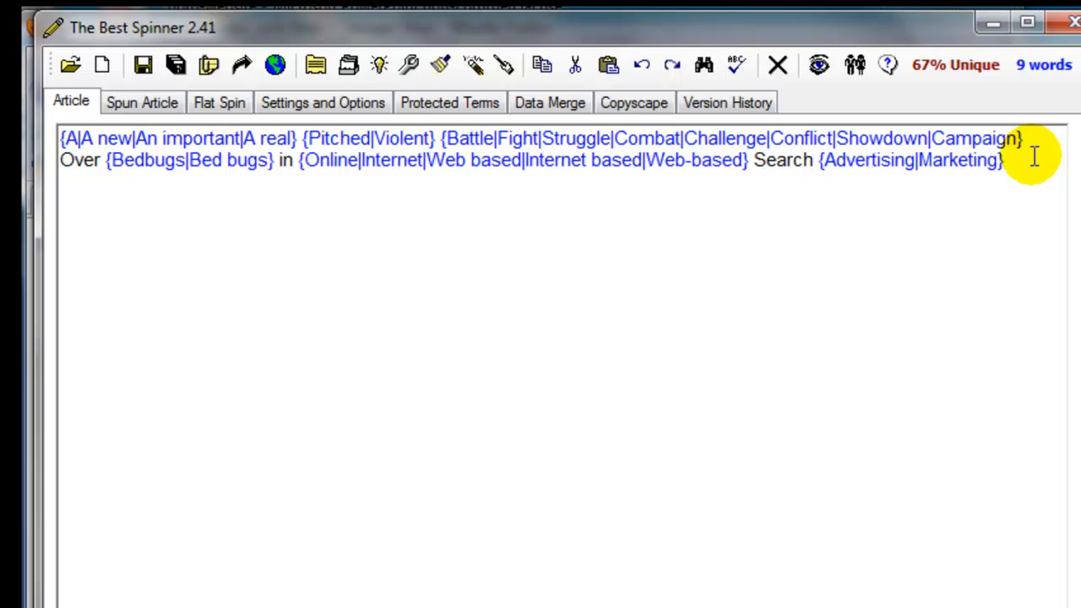
mouse_move(776, 65)
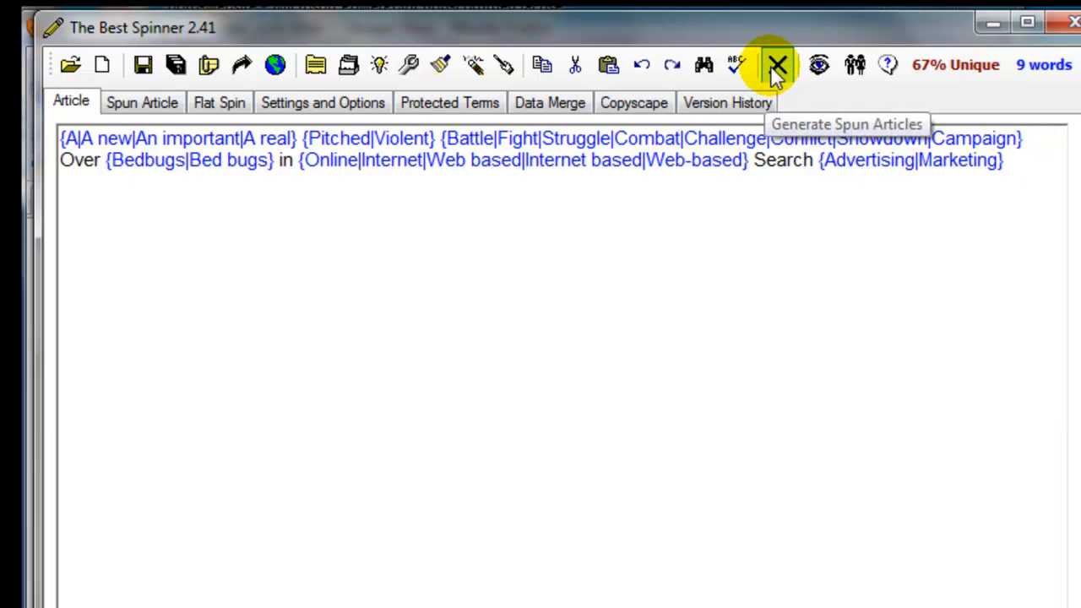
Generate 10 spun headline copies into a single text file named healine-bugs-v10.
left_click(771, 64)
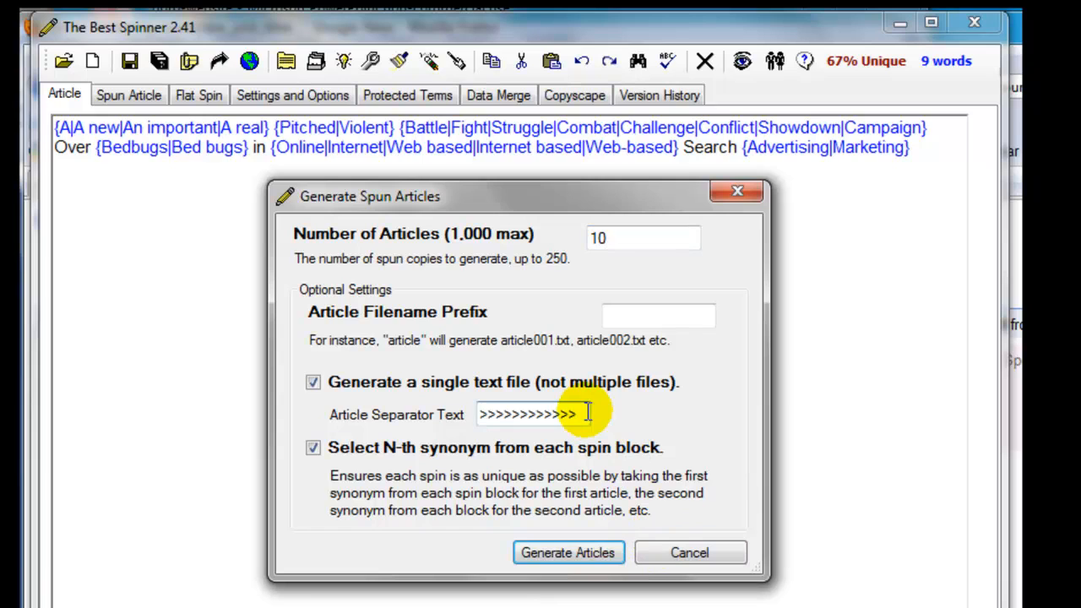
left_click(567, 552)
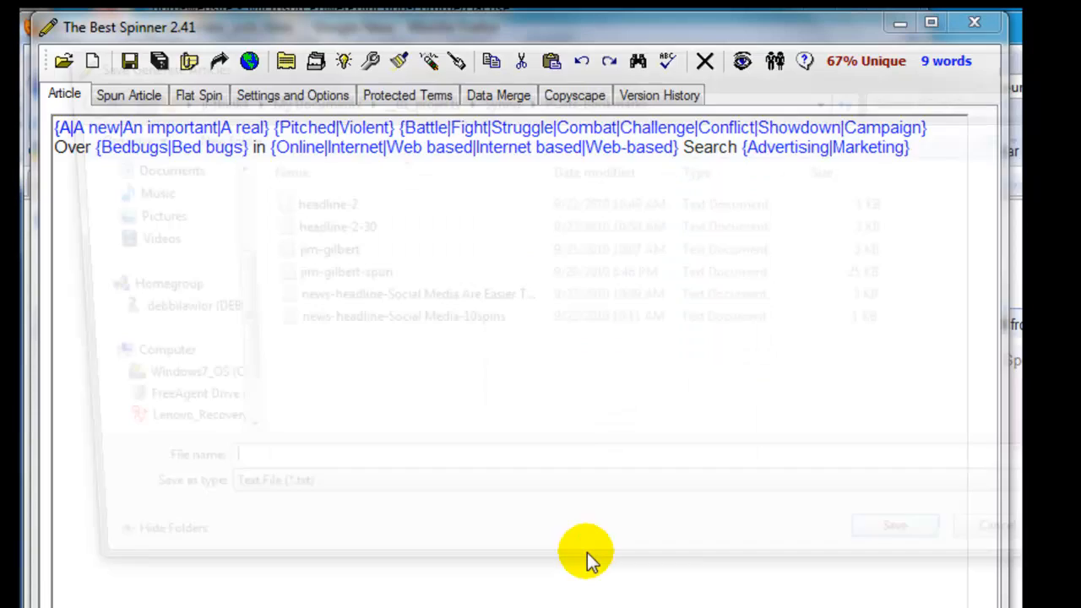
type("healin")
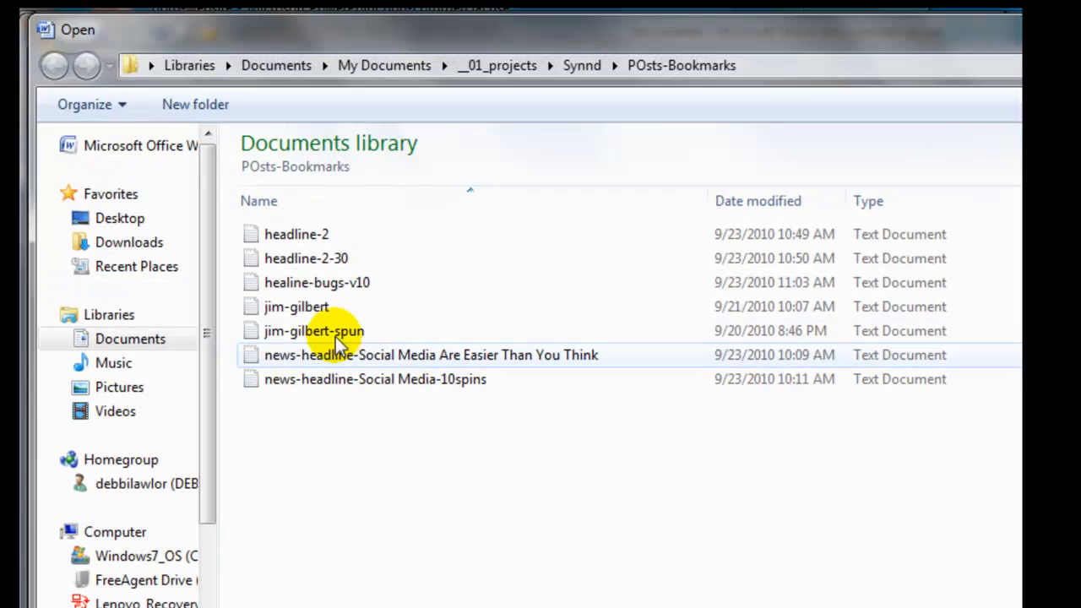
Open healine-bugs-v10 from the POsts-Bookmarks folder in Word.
double_click(316, 282)
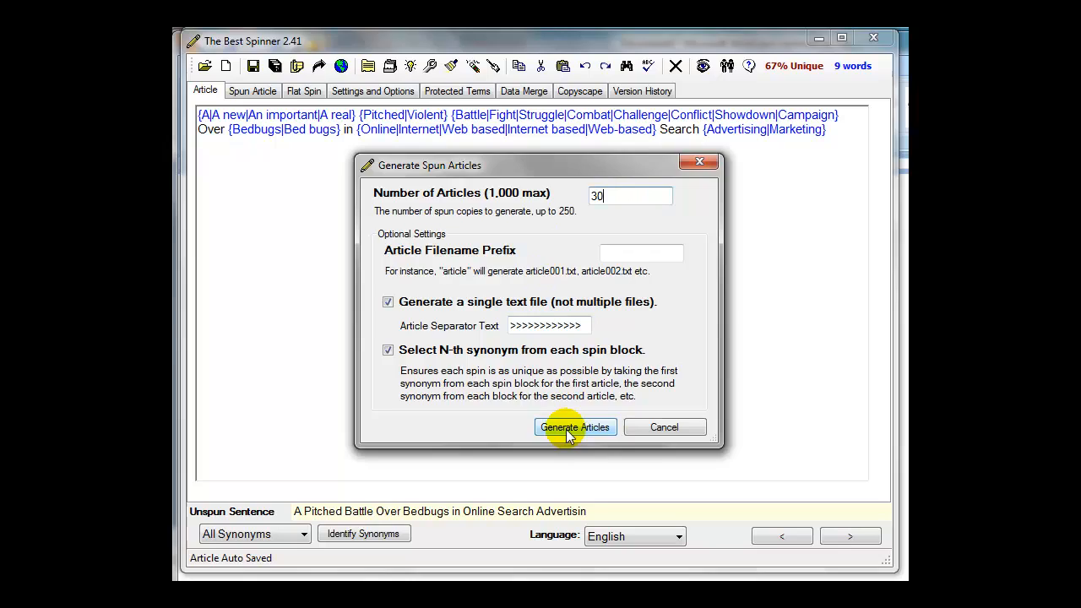
Generate 30 headline variants and save them as healine-bugs-v30.
left_click(575, 427)
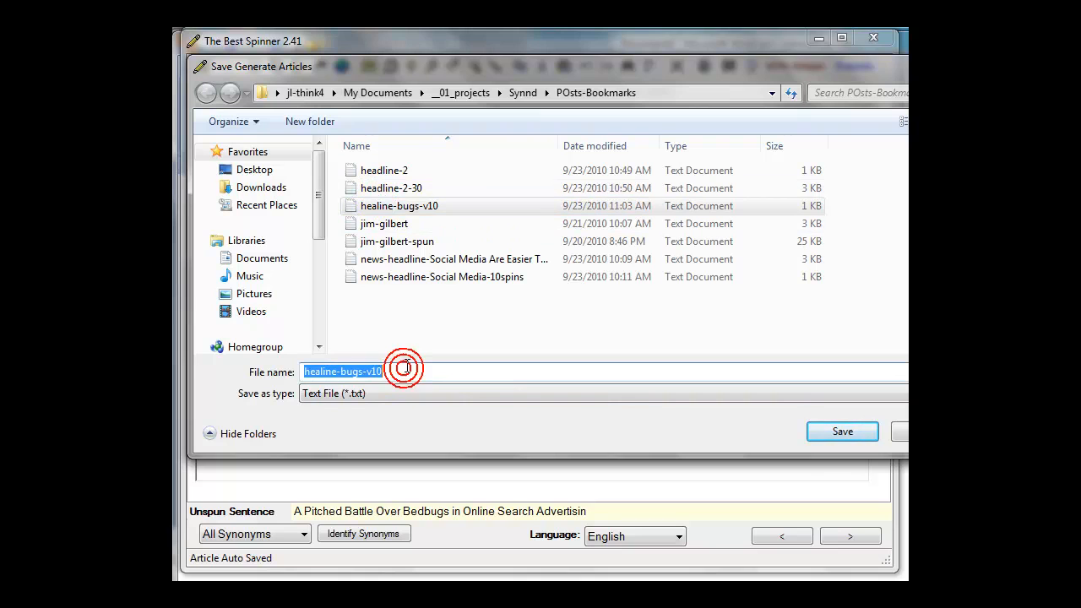
left_click(842, 430)
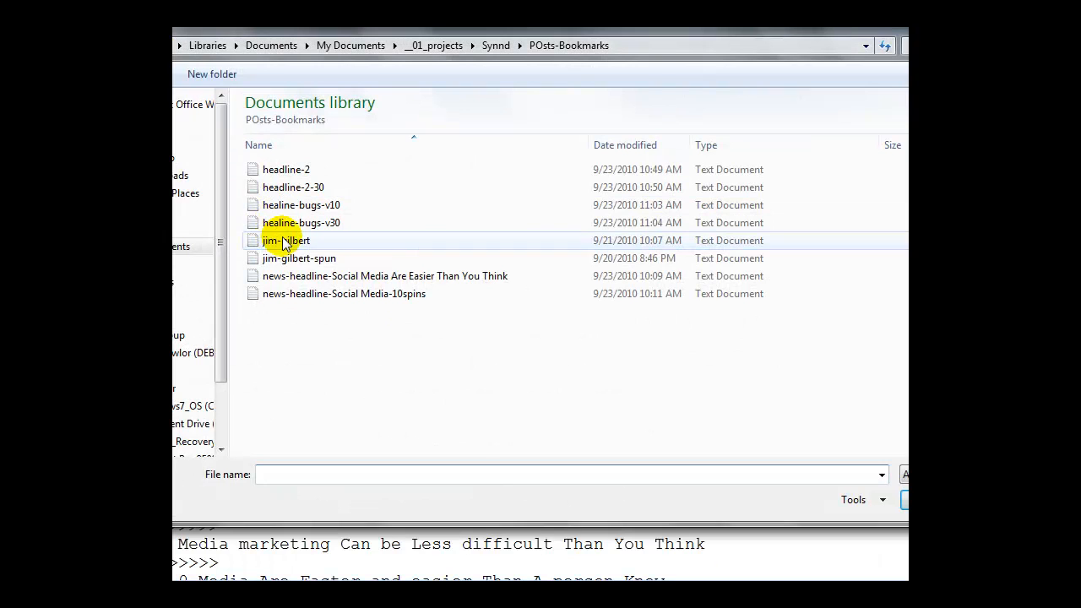
Open healine-bugs-v30 in Word and scroll through its spun headlines.
double_click(300, 222)
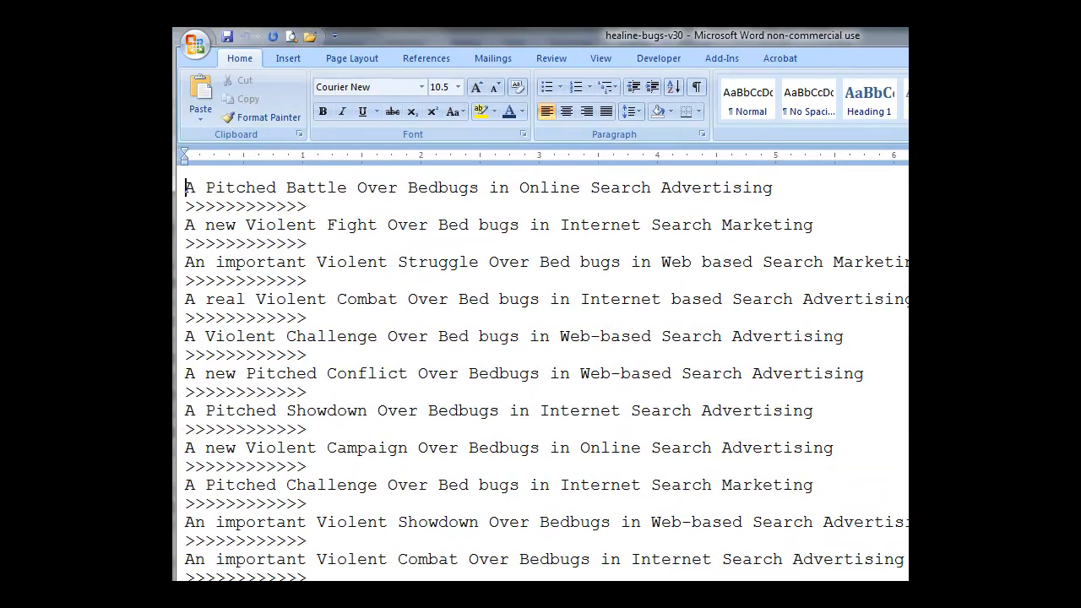
scroll("down", 3)
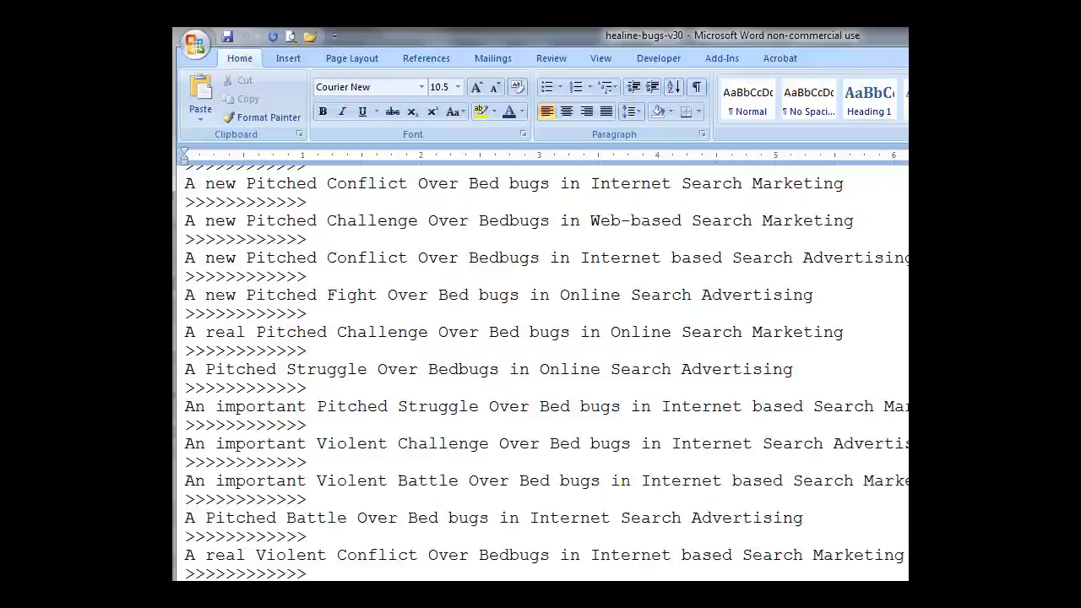